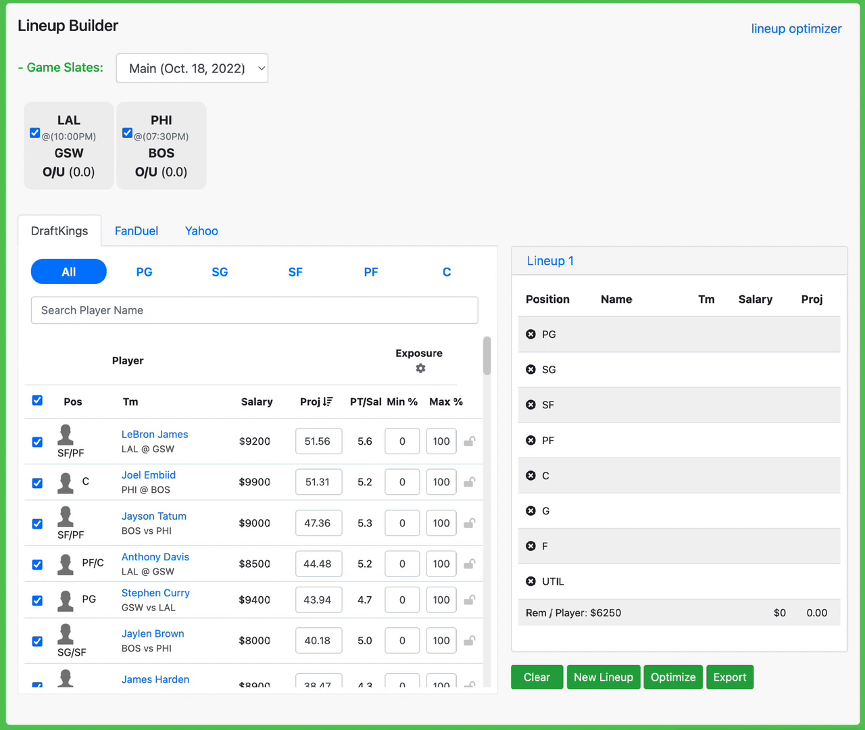
pyautogui.moveTo(365, 273)
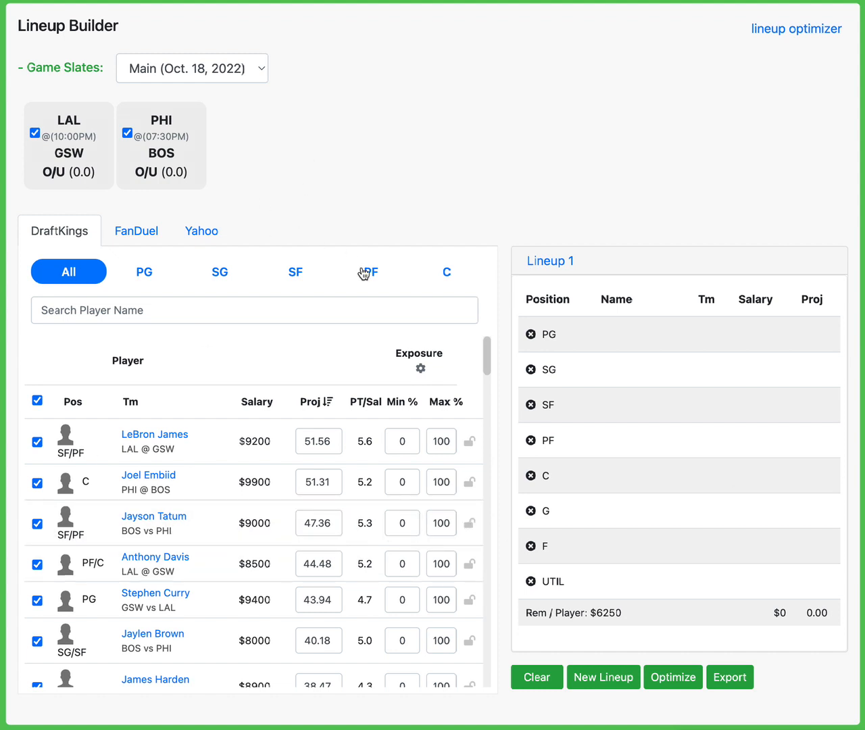
# Filter the player pool to PF and lock Al Horford into the PF slot.
pyautogui.click(370, 271)
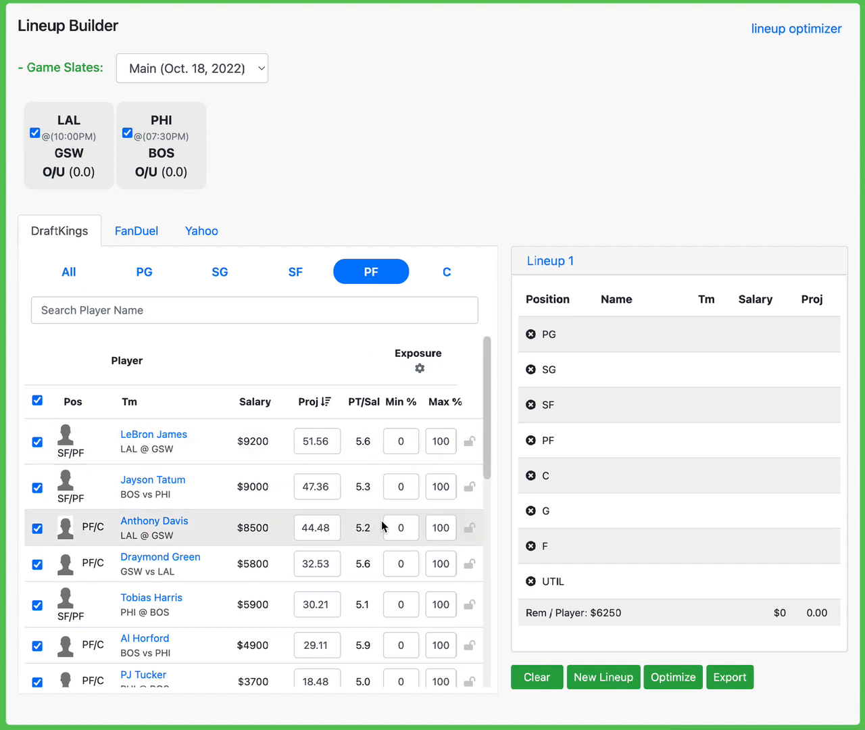
pyautogui.click(469, 648)
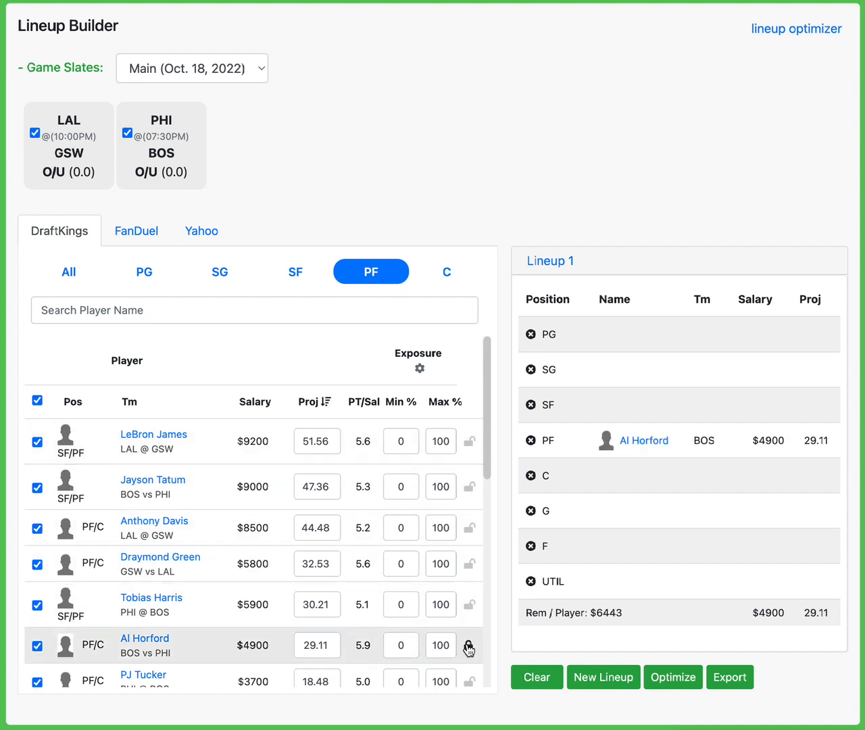
pyautogui.click(468, 645)
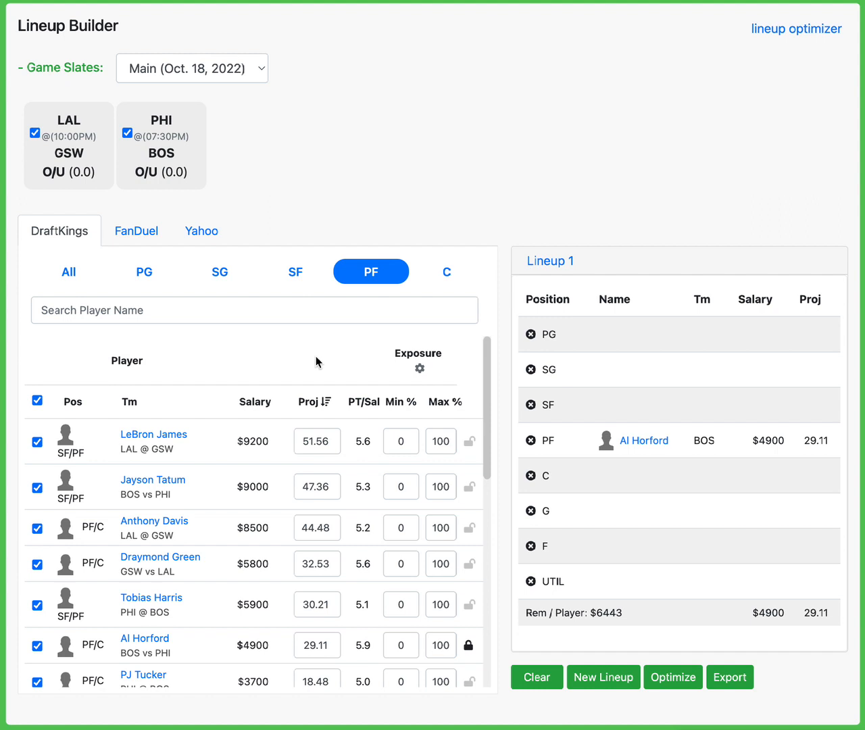
pyautogui.moveTo(794, 448)
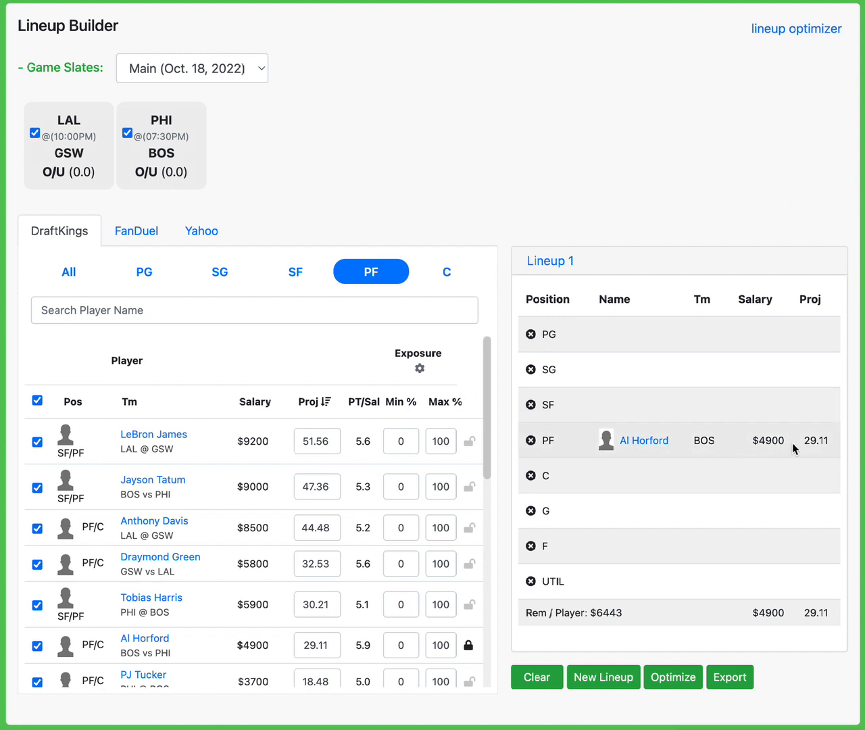
pyautogui.moveTo(768, 440)
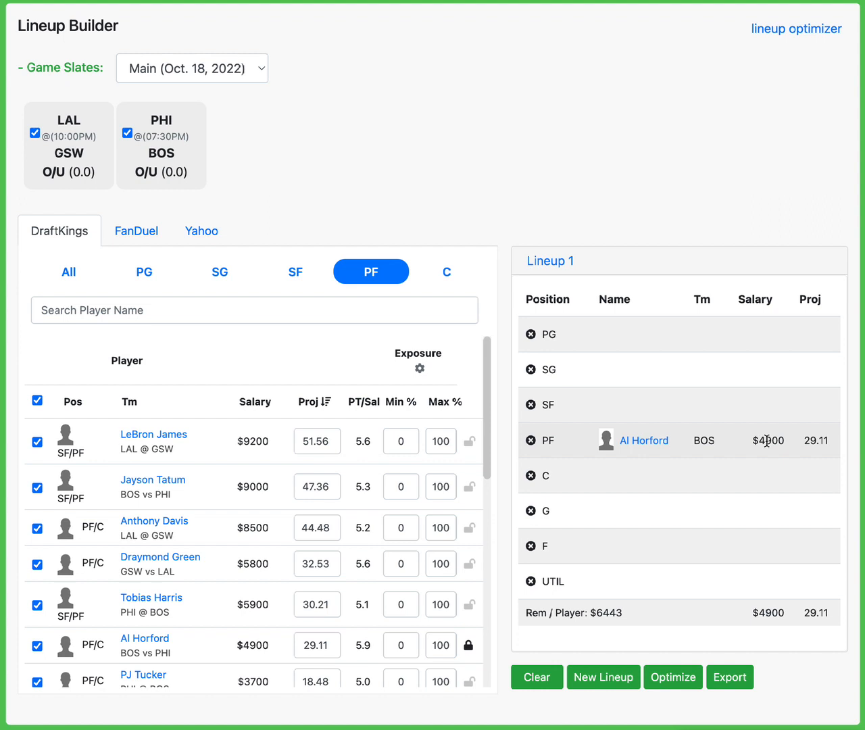
# Filter the pool to centers and lock Joel Embiid into the C slot.
pyautogui.click(446, 271)
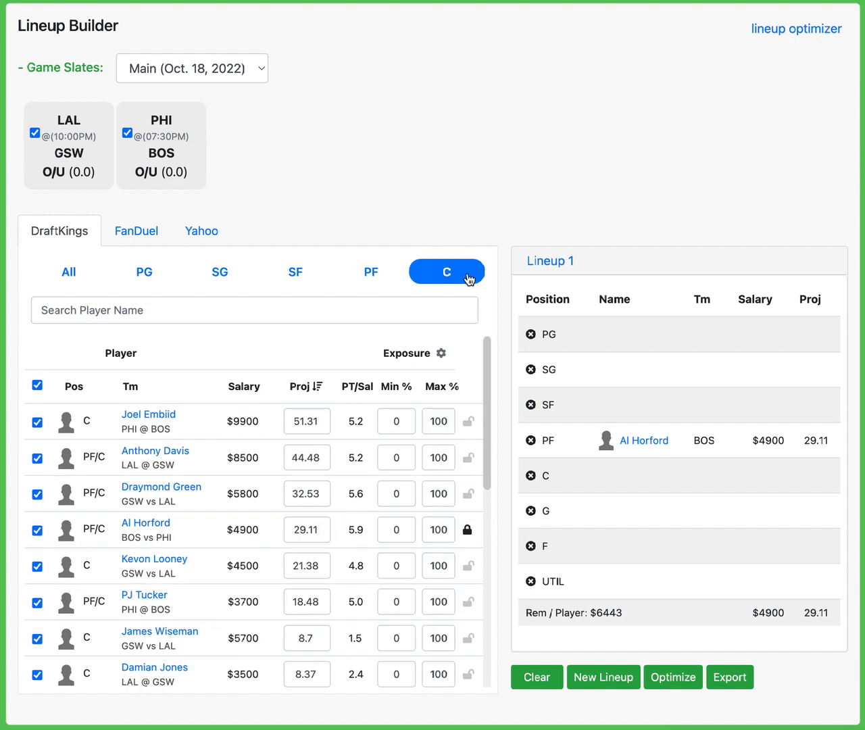
pyautogui.click(148, 414)
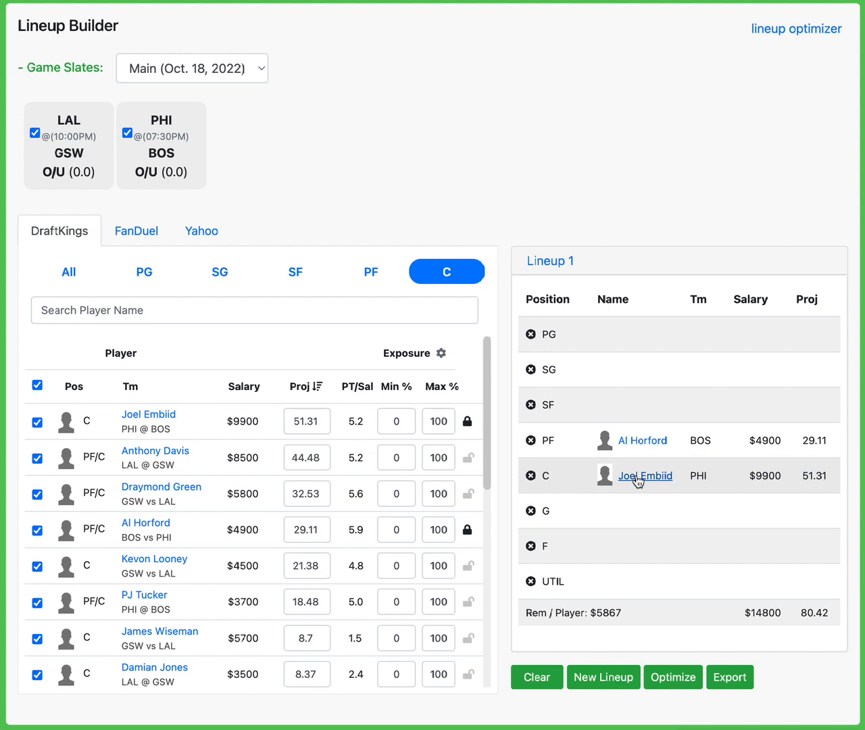
pyautogui.moveTo(105, 310)
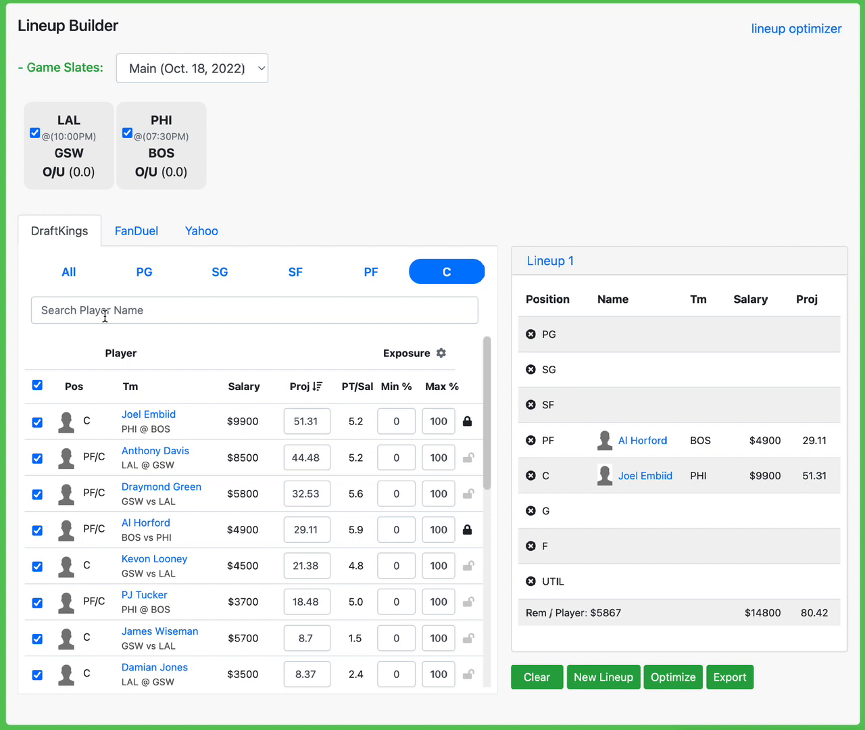
# Show all positions and lock LeBron James into the SF slot.
pyautogui.click(68, 271)
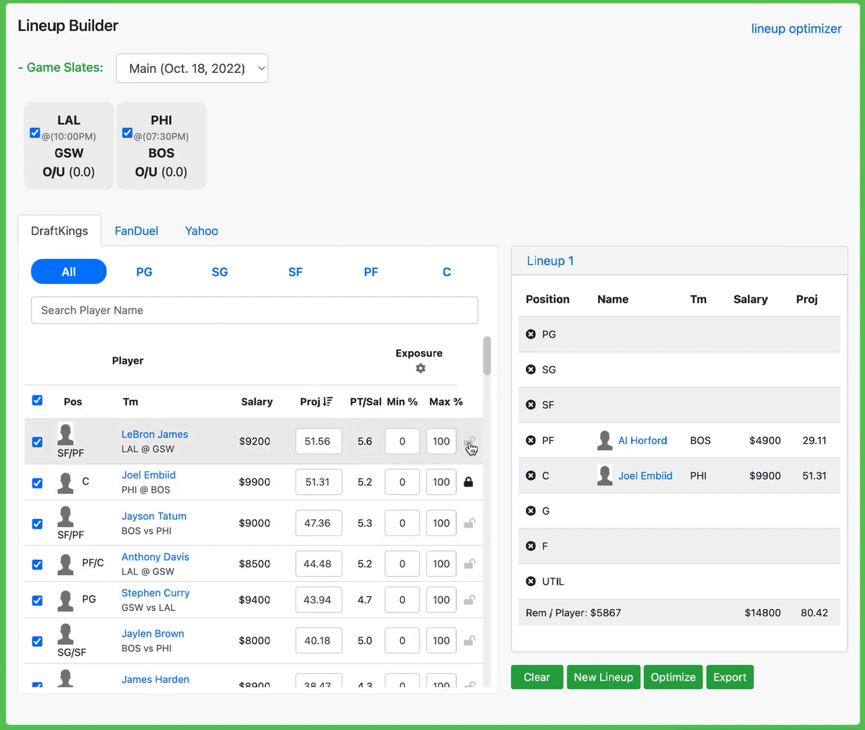
pyautogui.click(470, 441)
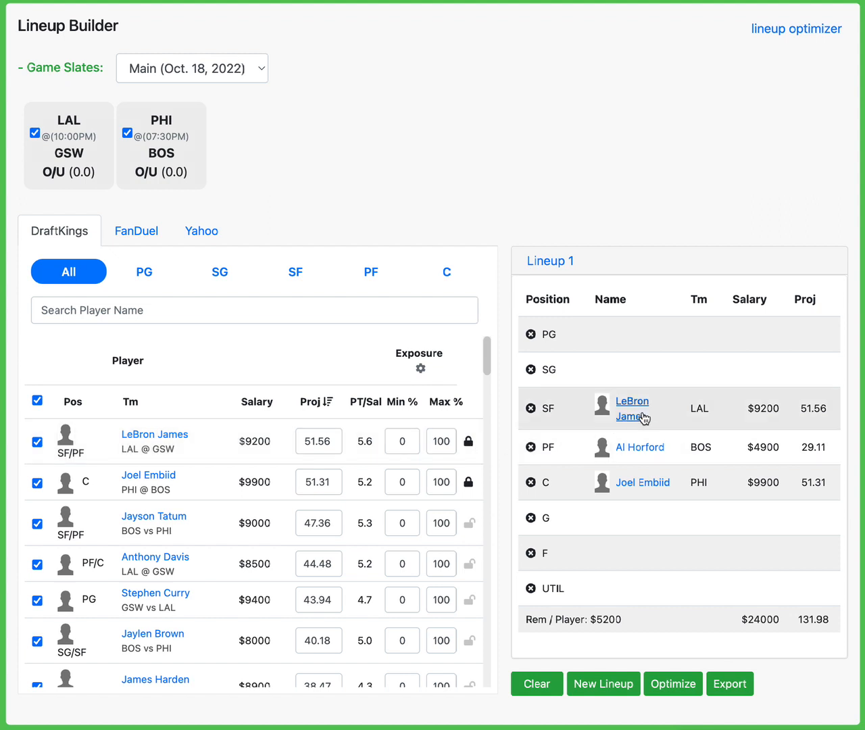
pyautogui.moveTo(664, 419)
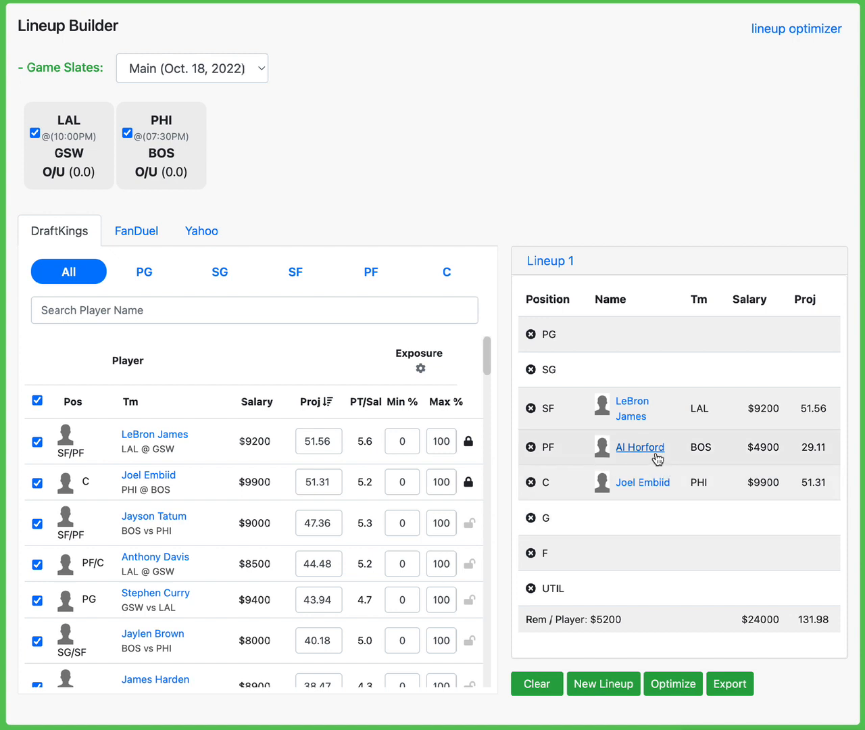
pyautogui.moveTo(603, 471)
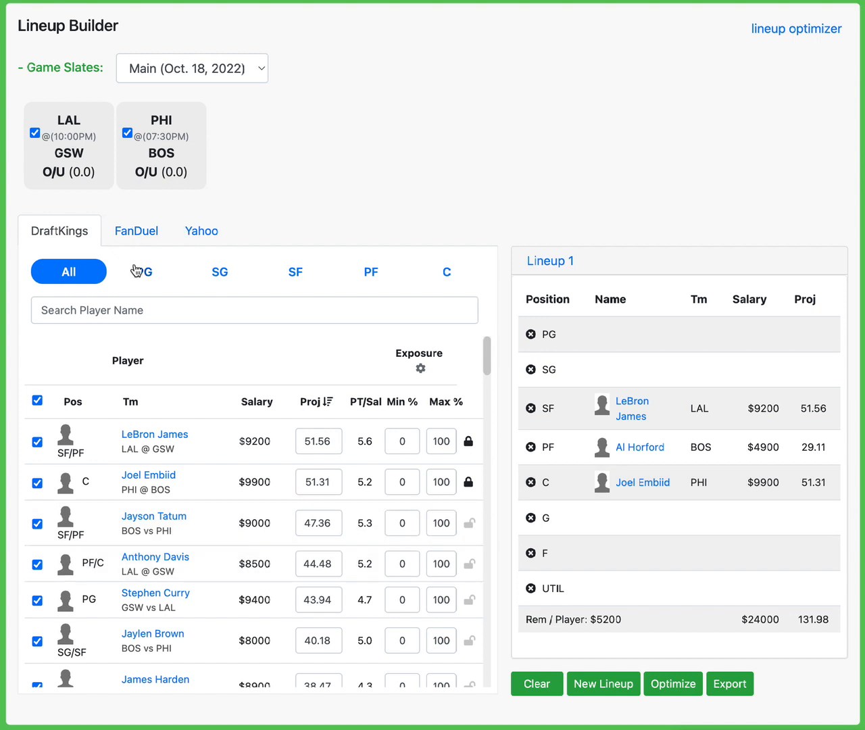
# Filter to point guards and lock Tyrese Maxey into the PG slot.
pyautogui.click(143, 271)
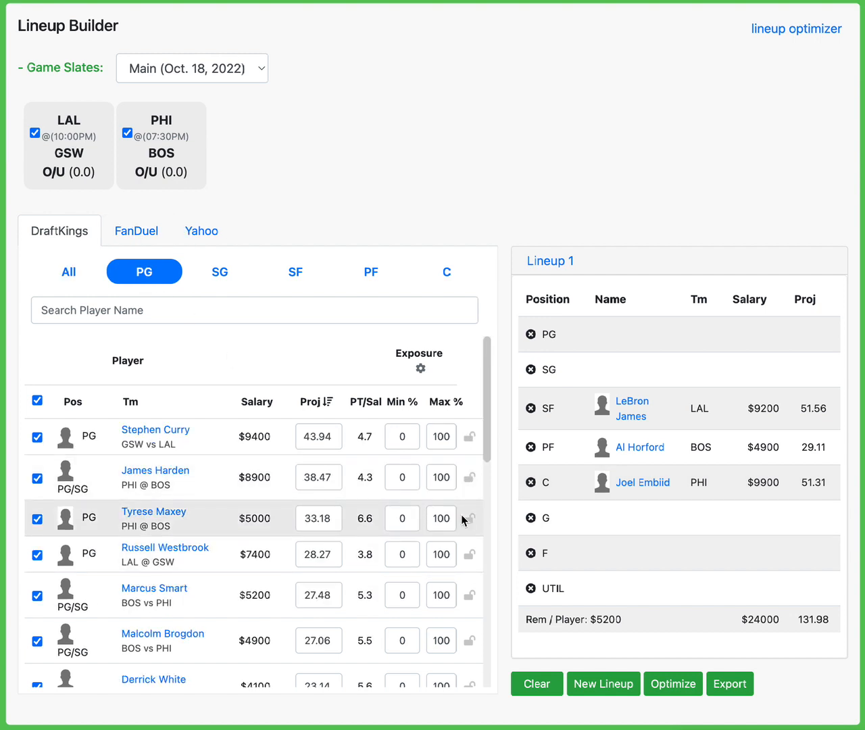
pyautogui.click(469, 519)
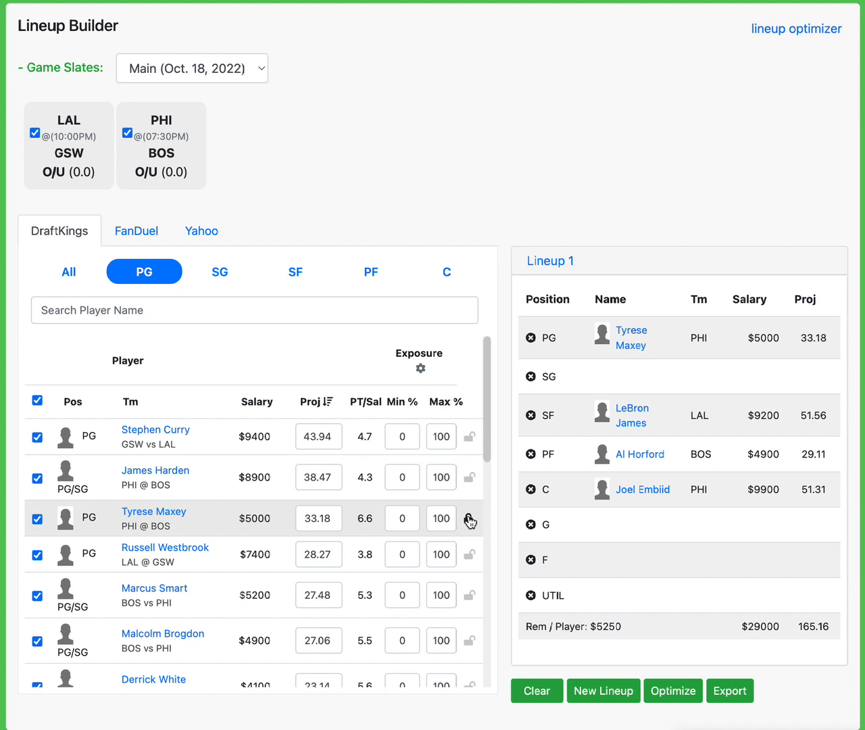
pyautogui.click(469, 519)
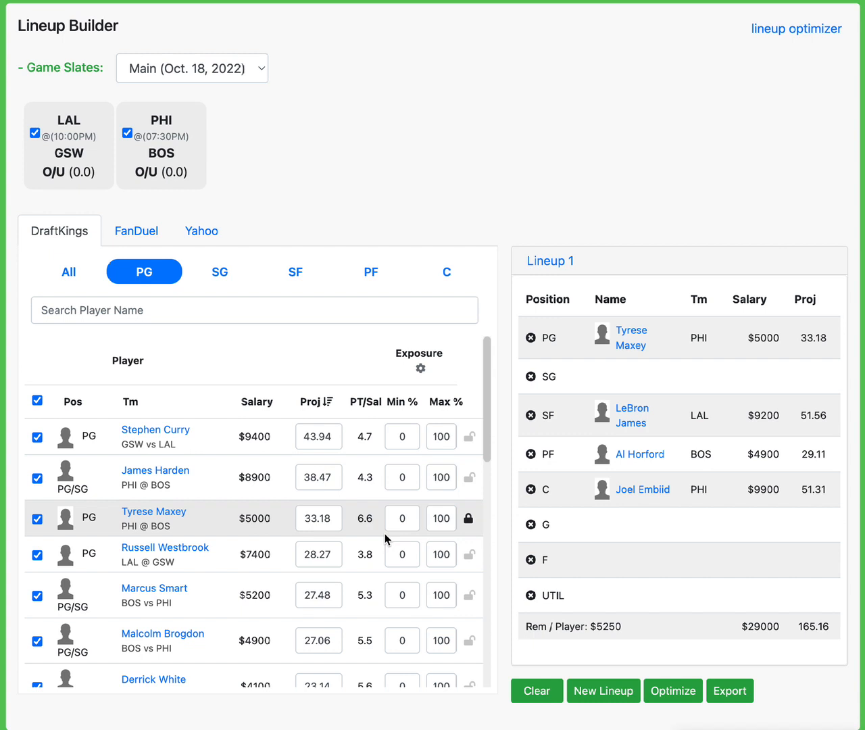
pyautogui.moveTo(284, 602)
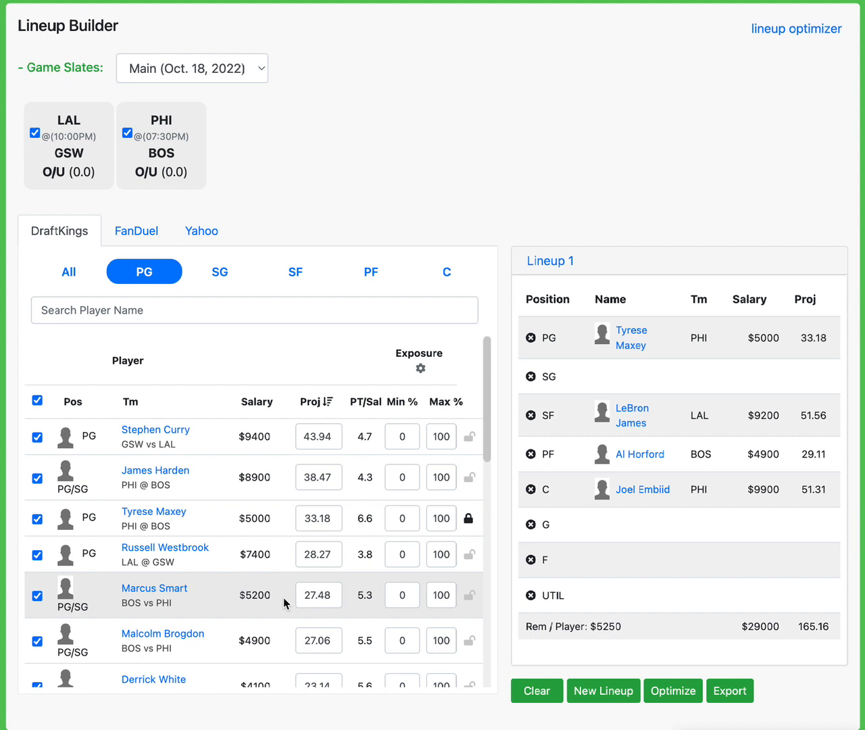
pyautogui.moveTo(223, 644)
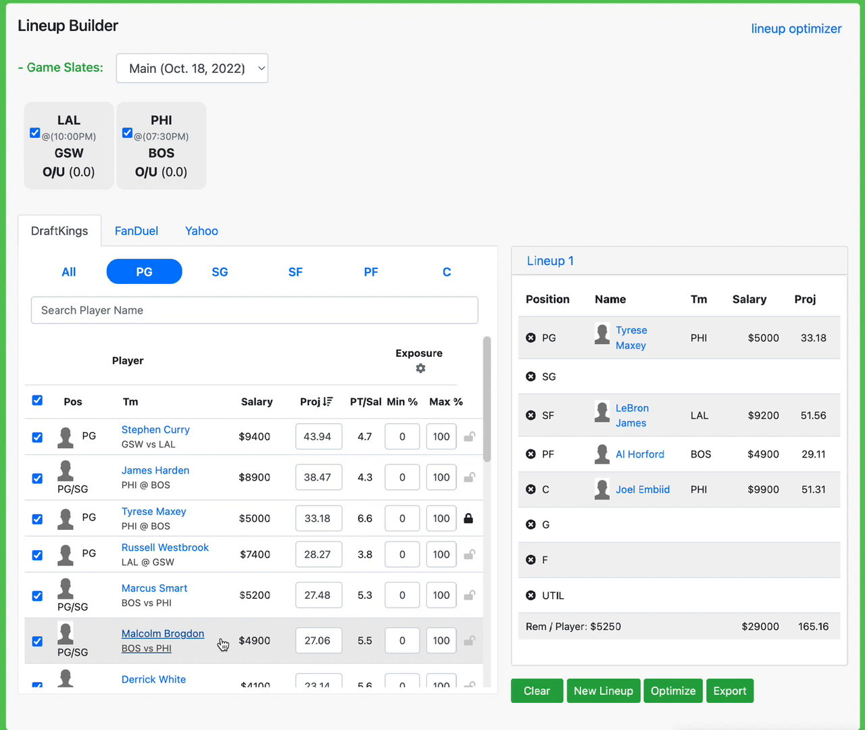
pyautogui.moveTo(243, 624)
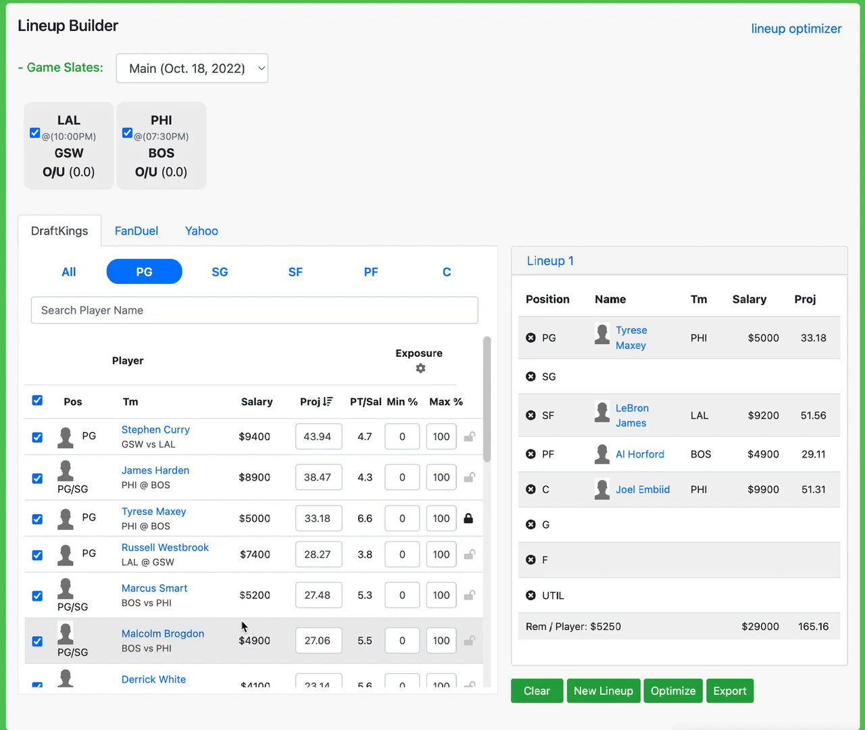
pyautogui.scroll(-3)
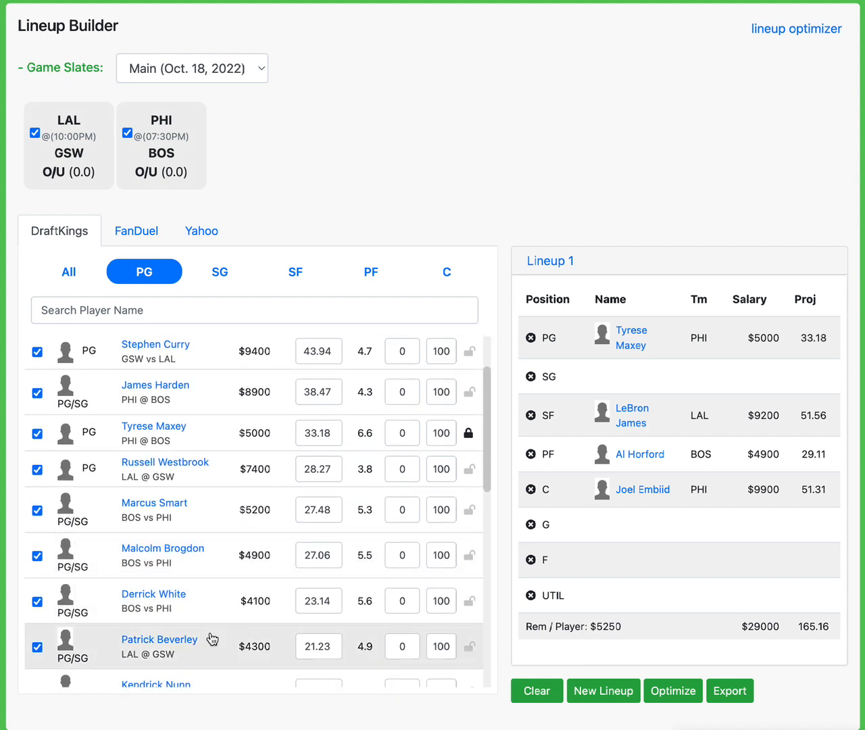
pyautogui.scroll(-3)
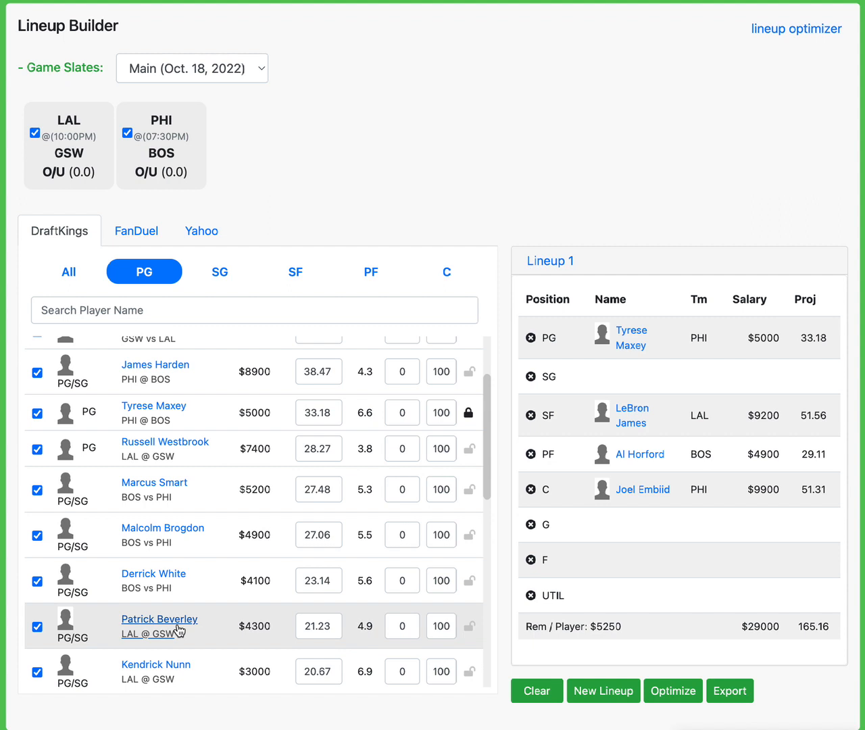
pyautogui.moveTo(470, 678)
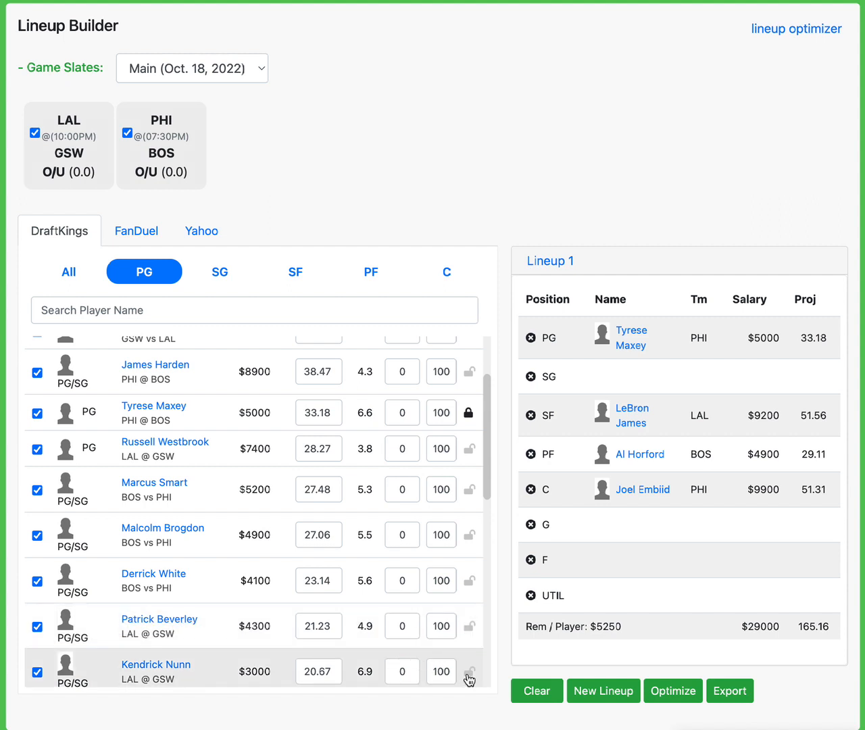
# Lock Kendrick Nunn into Lineup 1's SG slot.
pyautogui.click(469, 671)
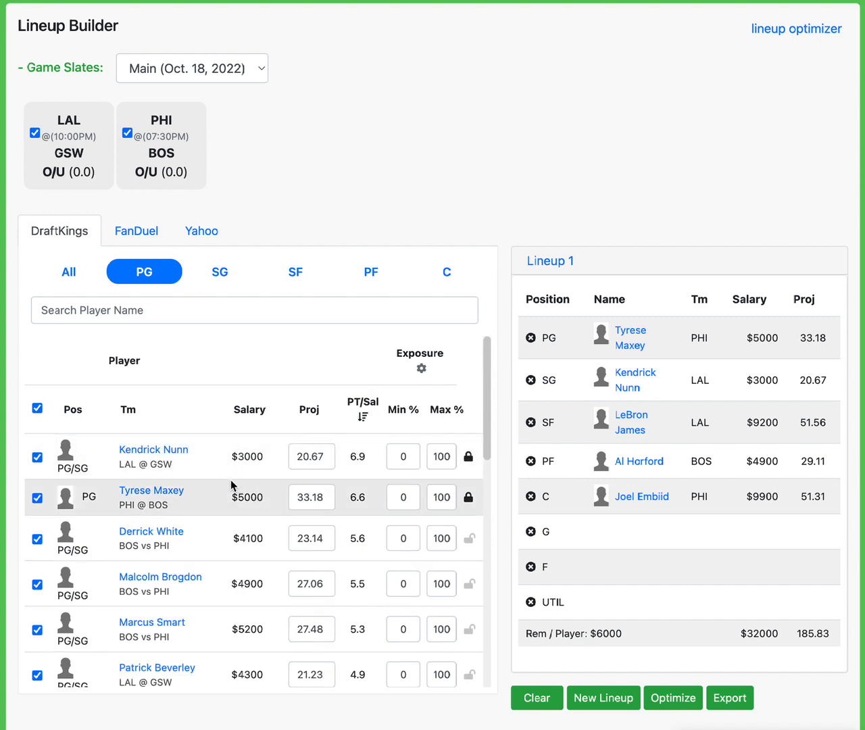
pyautogui.moveTo(193, 485)
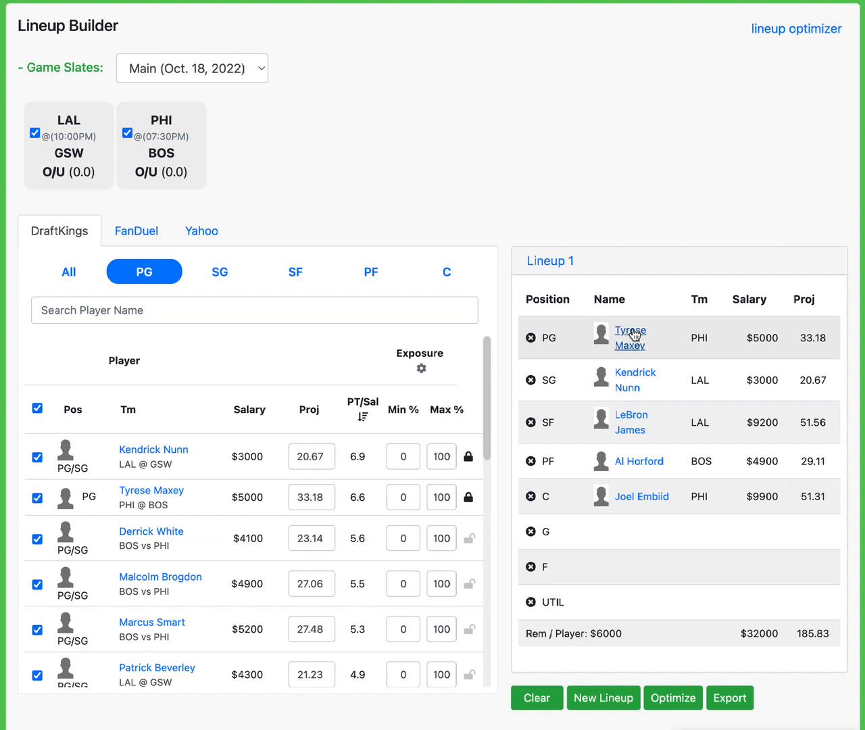
pyautogui.moveTo(632, 388)
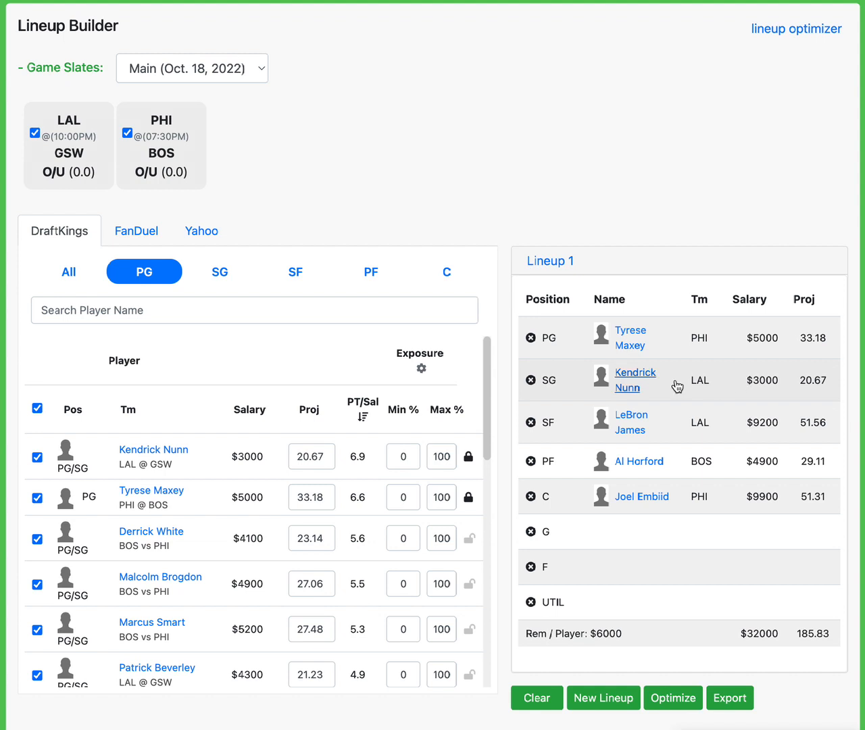
pyautogui.moveTo(691, 382)
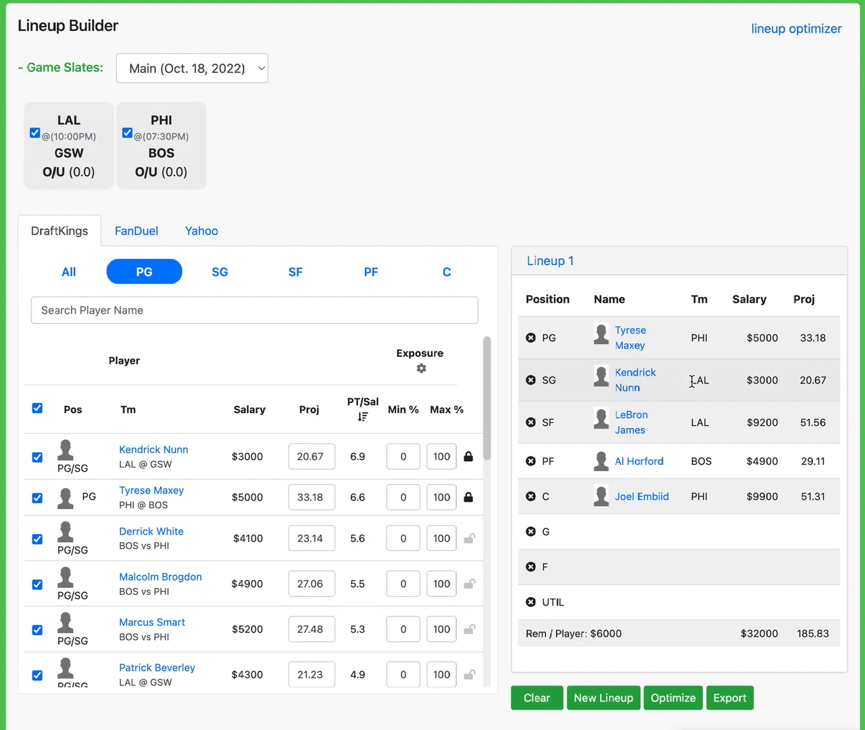
pyautogui.moveTo(630, 423)
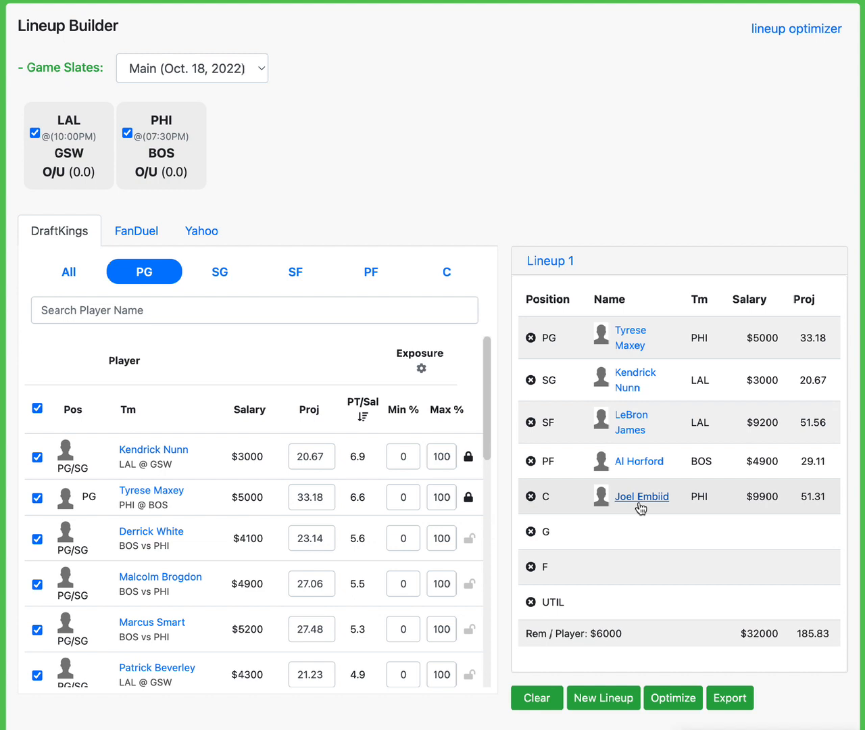
pyautogui.moveTo(570, 503)
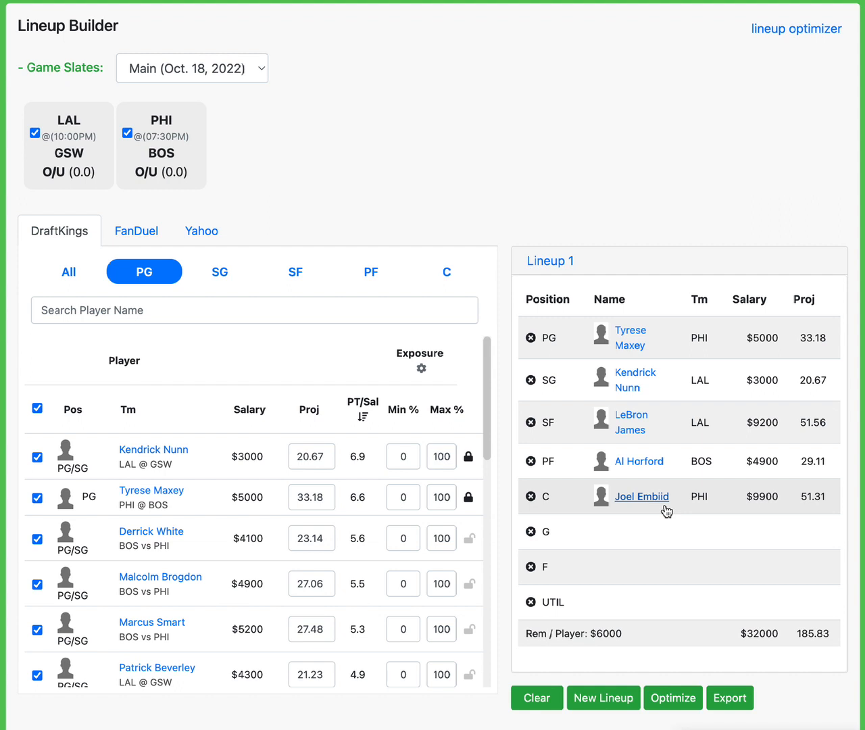
pyautogui.moveTo(639, 461)
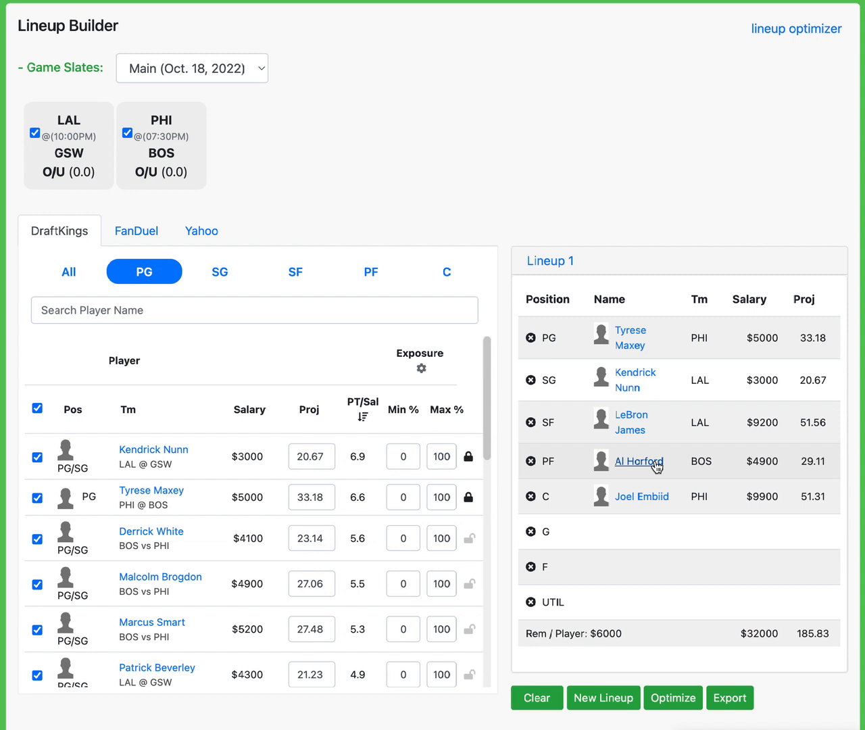
pyautogui.moveTo(791, 467)
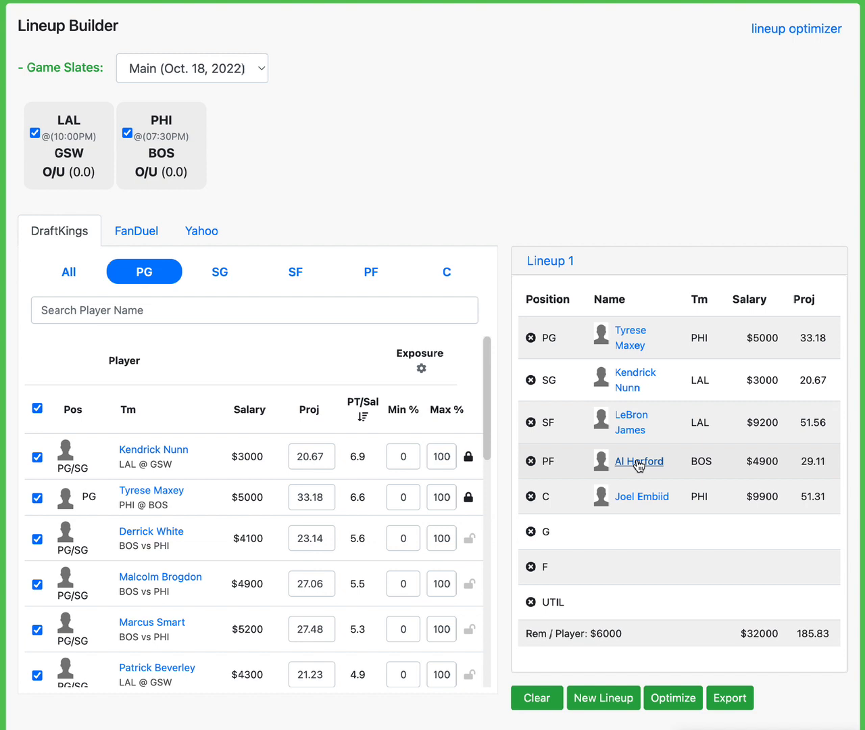
# Apply the PF position filter to the DraftKings player table.
pyautogui.click(371, 272)
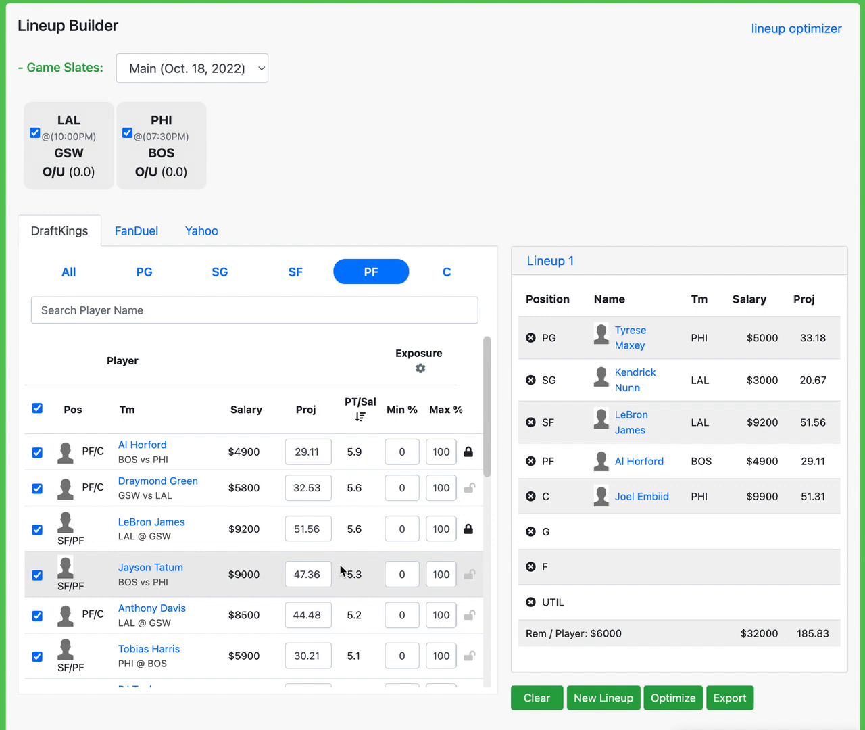
pyautogui.moveTo(360, 574)
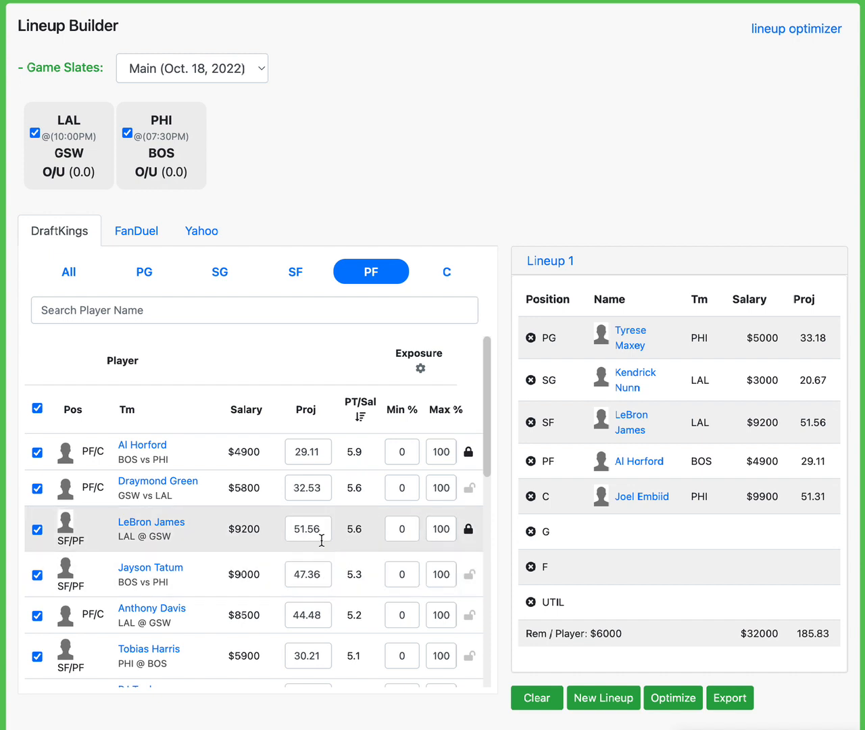
pyautogui.moveTo(156, 498)
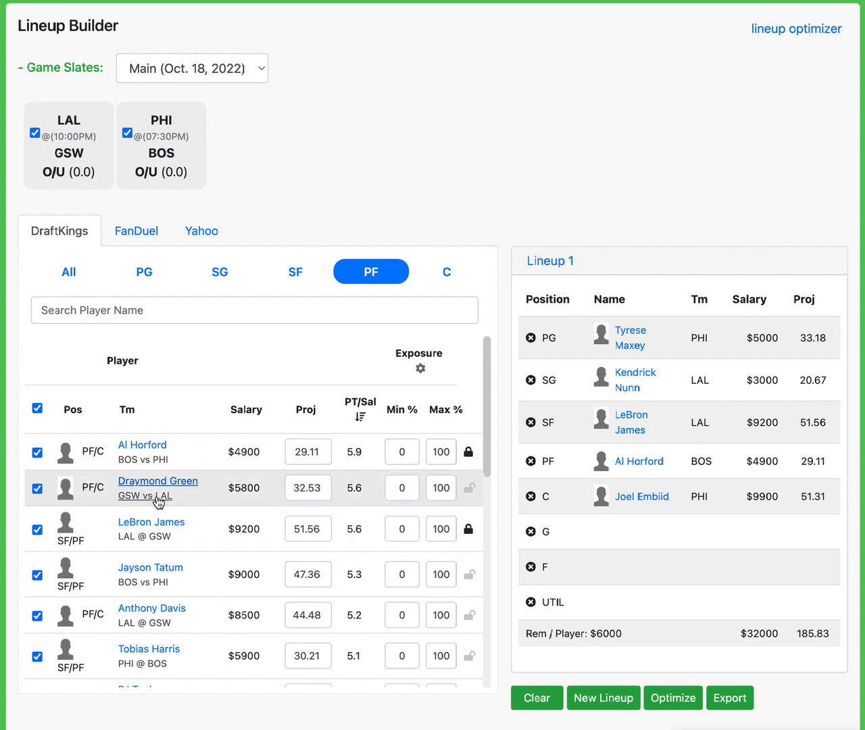
pyautogui.moveTo(269, 629)
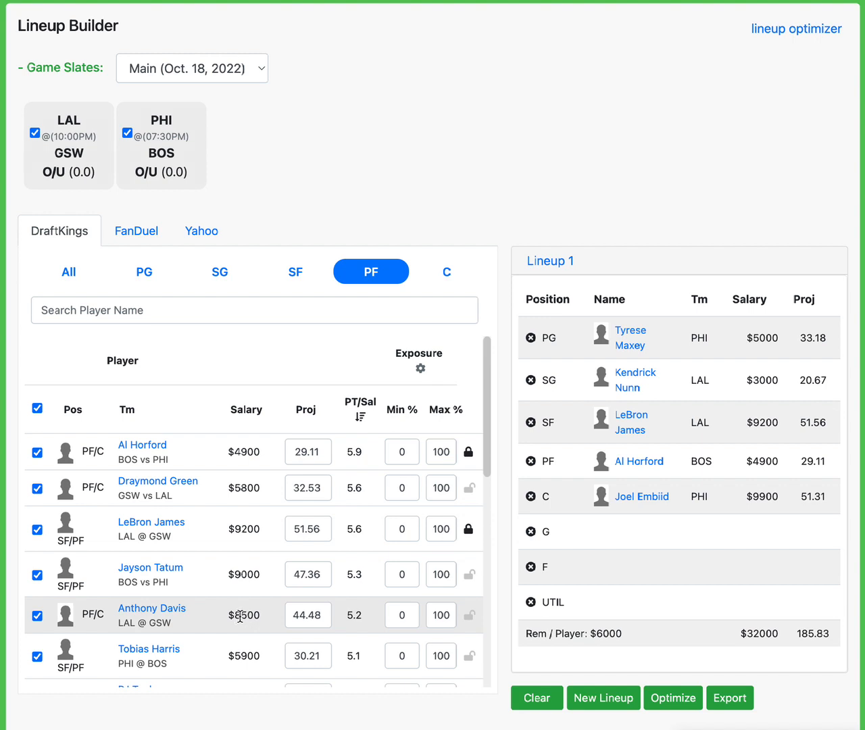
pyautogui.scroll(-3)
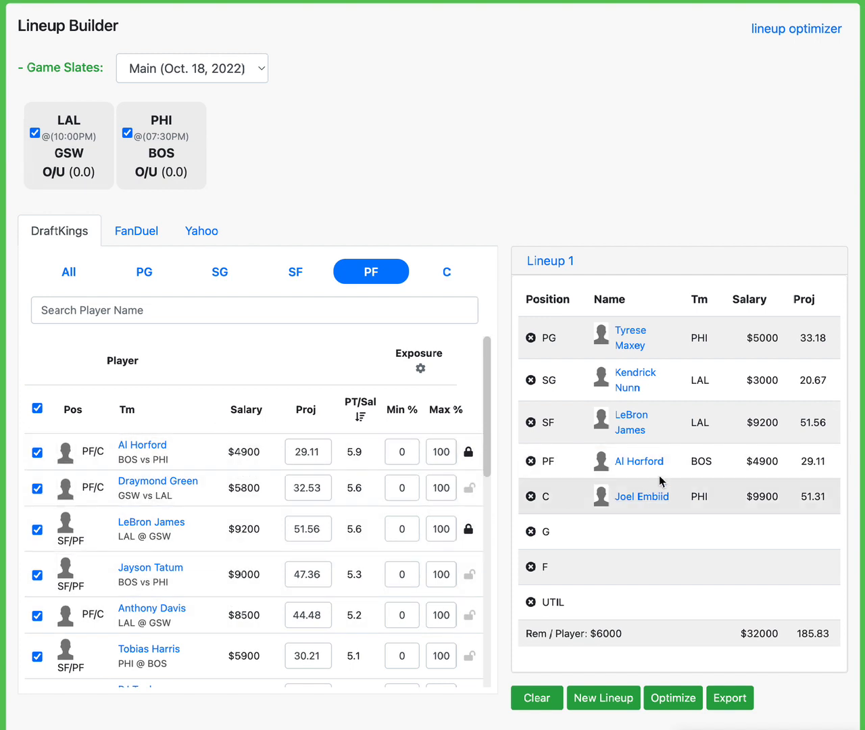
pyautogui.moveTo(632, 388)
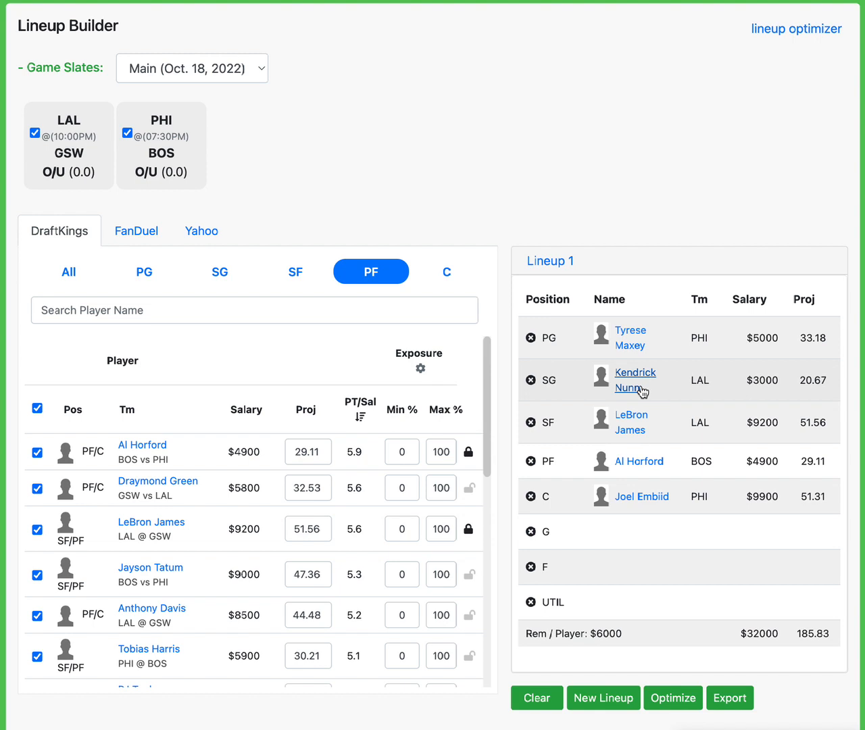
pyautogui.moveTo(594, 530)
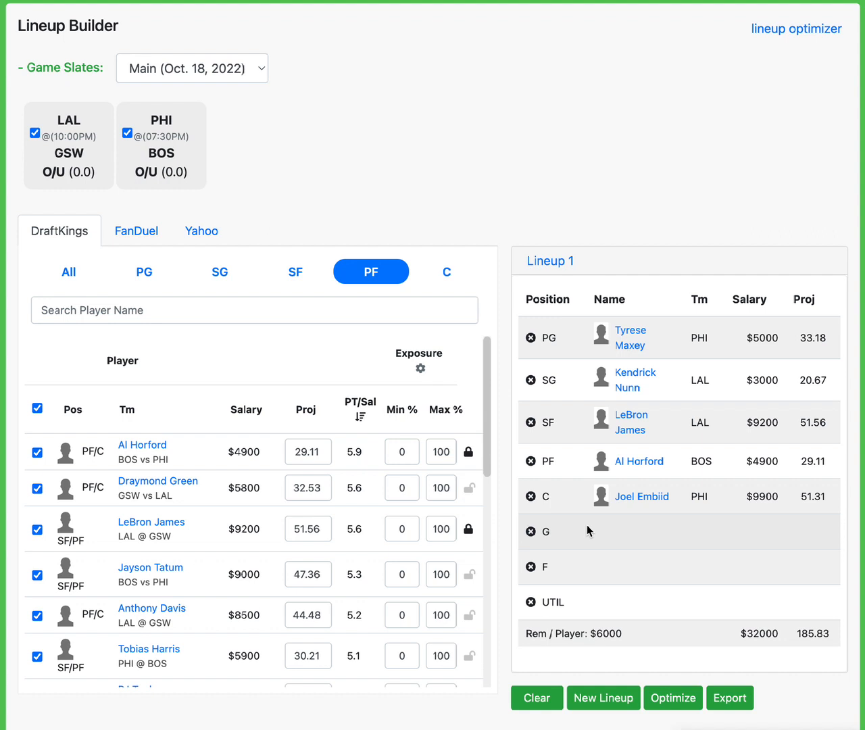
pyautogui.moveTo(777, 597)
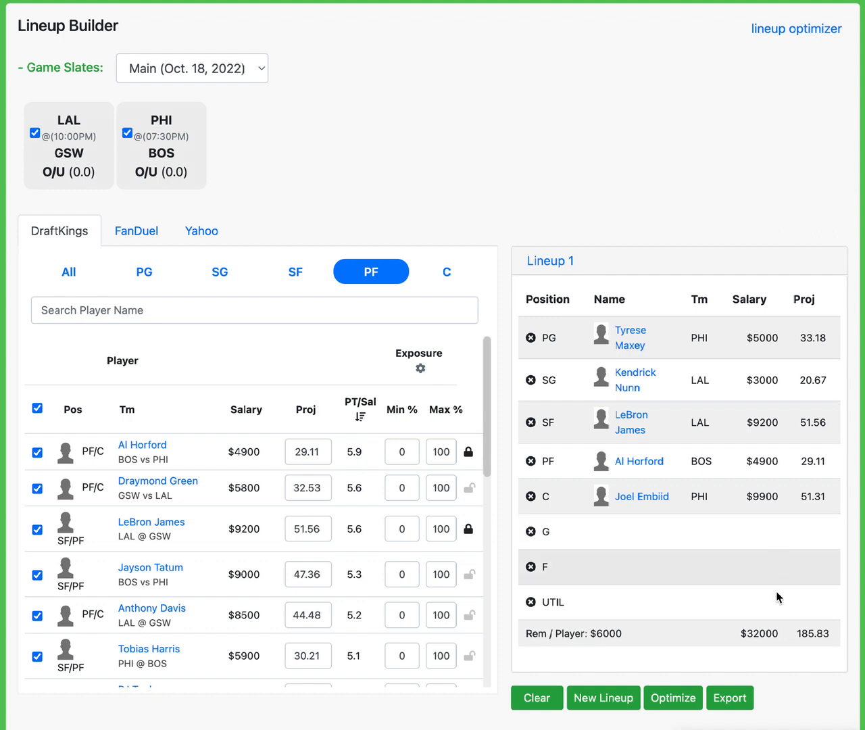